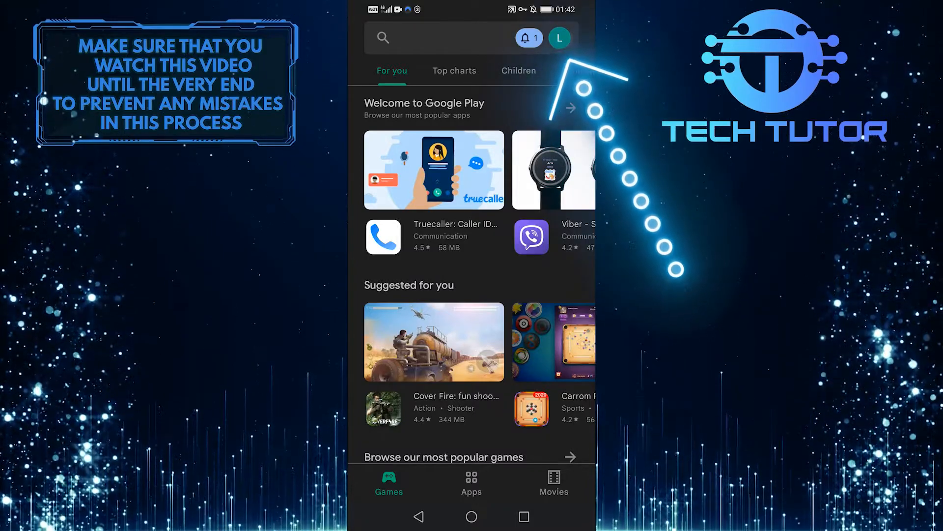
From the profile avatar, reach Payment methods and go on to More payment settings in Google Pay.
click(559, 37)
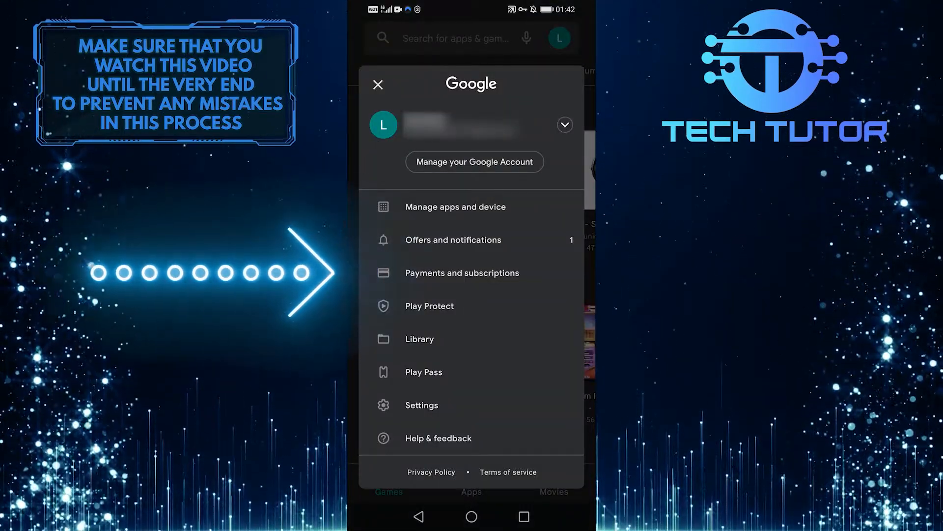
click(462, 273)
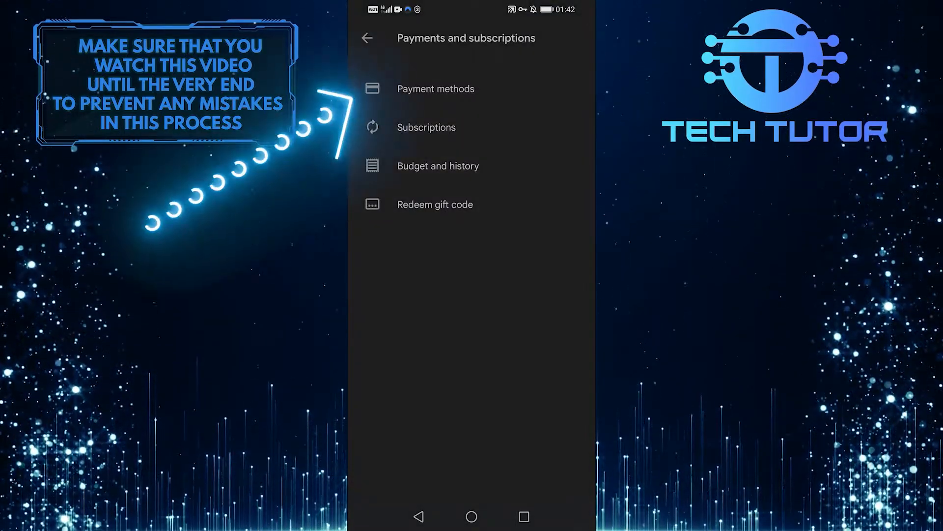
click(435, 88)
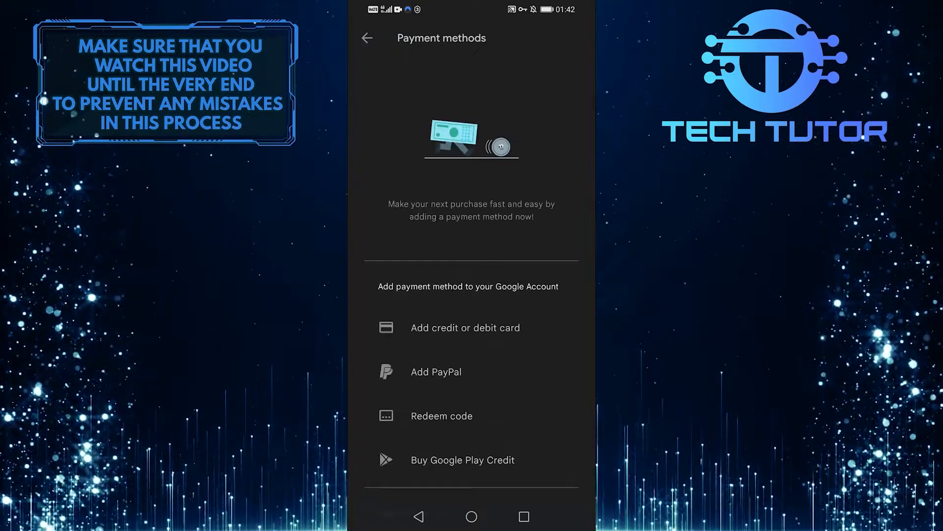
scroll(up, 3)
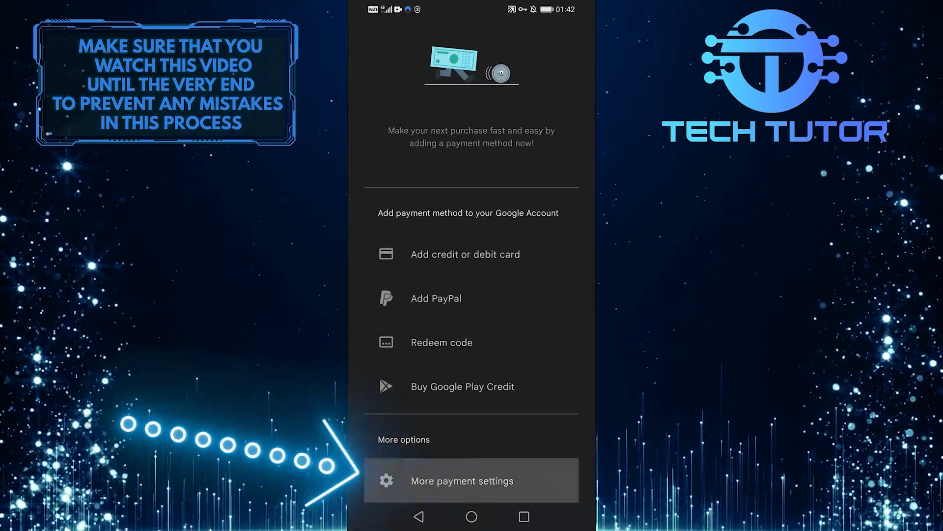
click(471, 480)
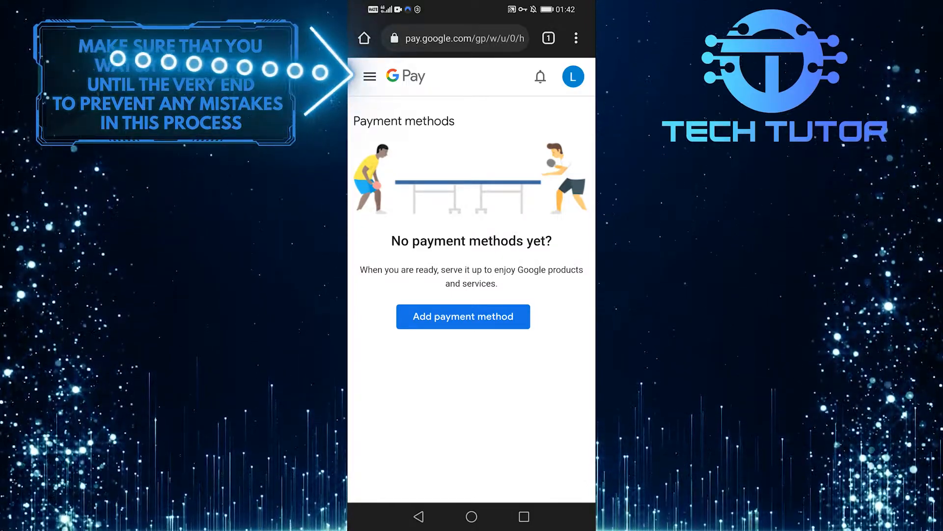
From the Google Pay menu, reach Settings showing the payments profile set to United States.
click(370, 76)
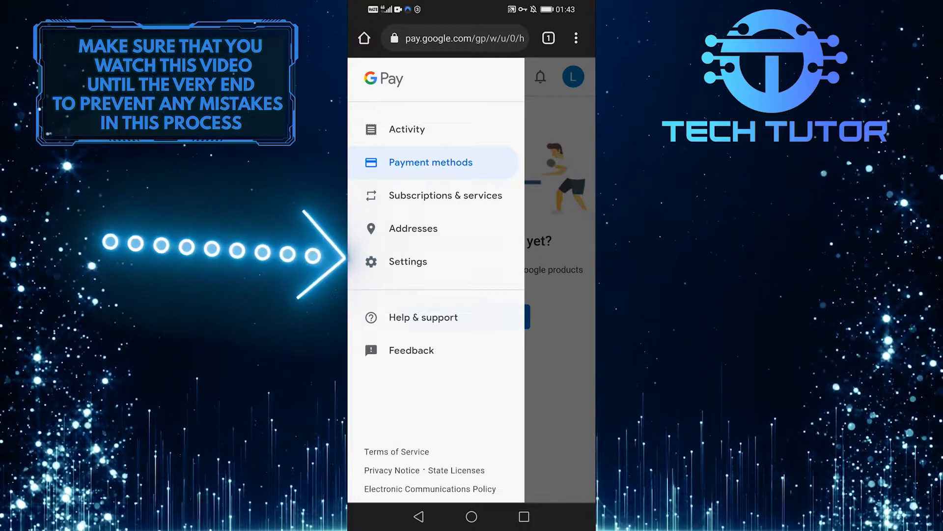
click(431, 162)
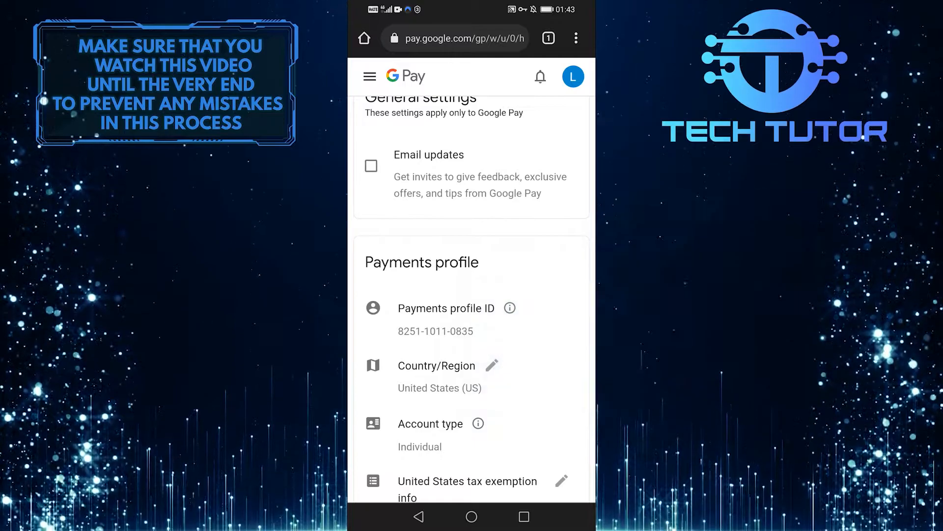
Edit the Country/Region and begin creating a new payments profile.
click(491, 365)
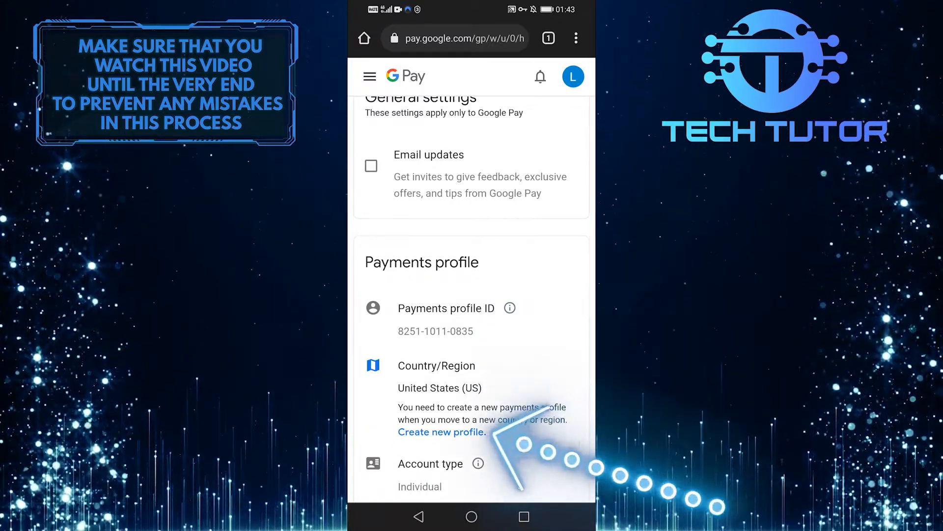
click(441, 432)
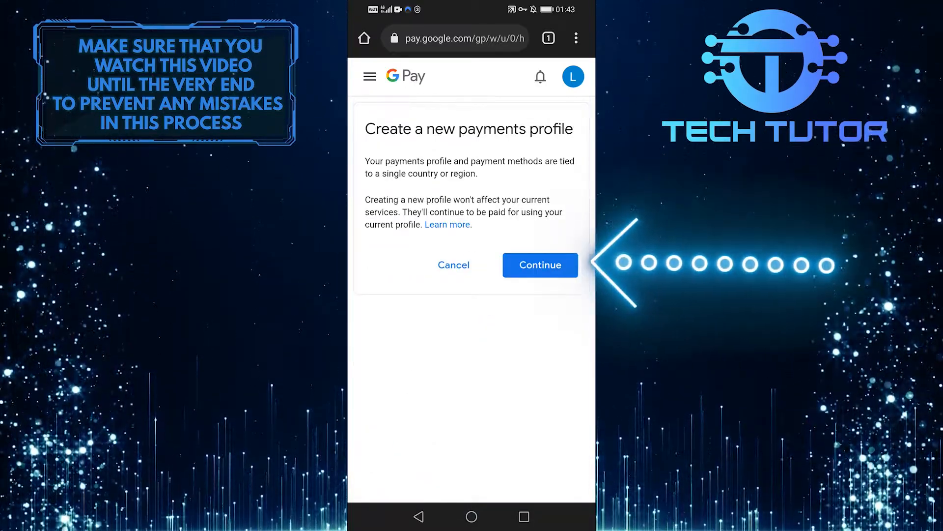
click(540, 265)
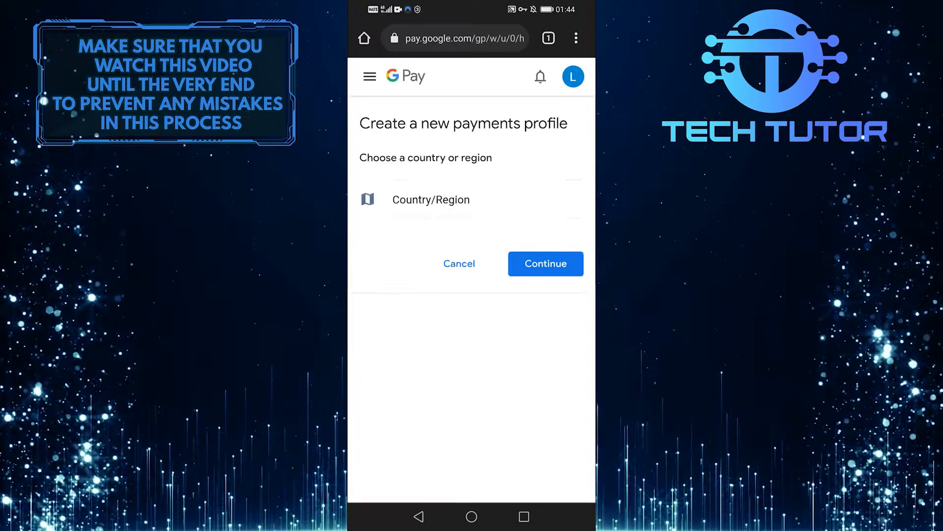
Choose Italy (IT) as the new profile's country/region and continue to customer info.
click(430, 199)
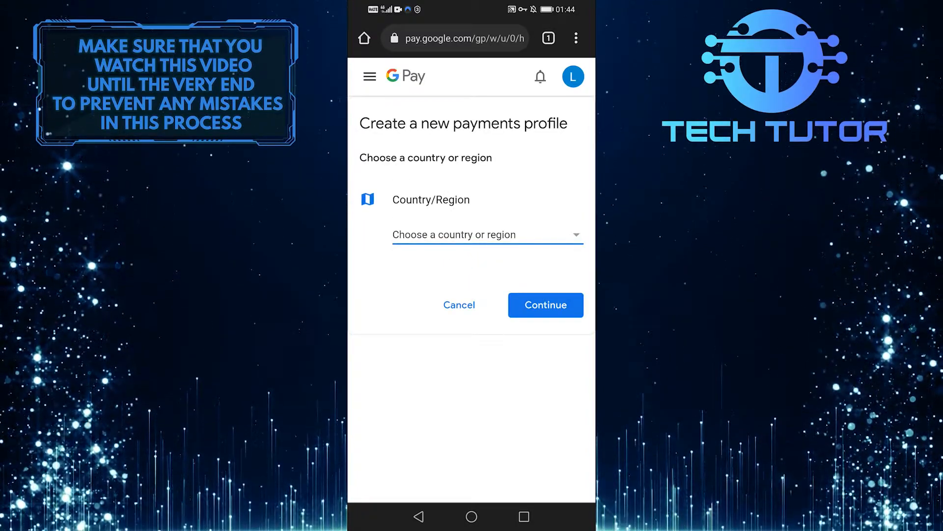
click(487, 234)
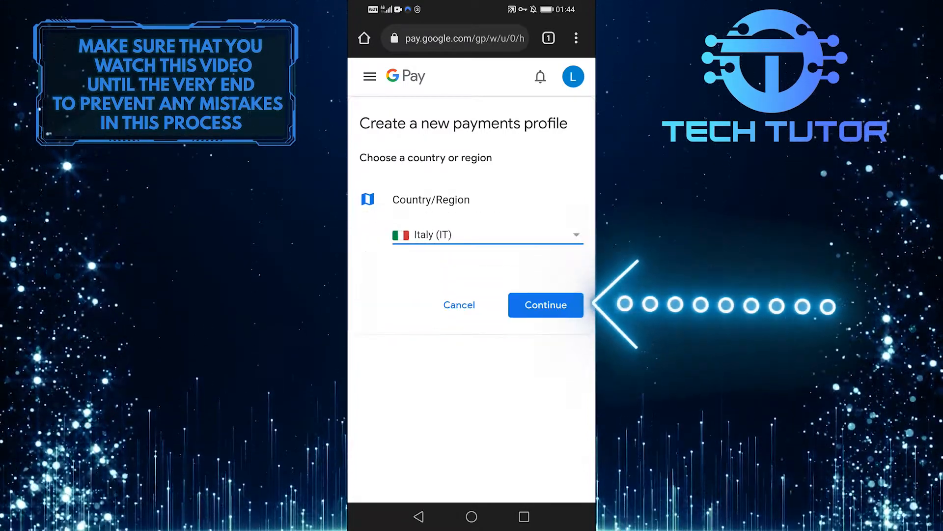
click(545, 304)
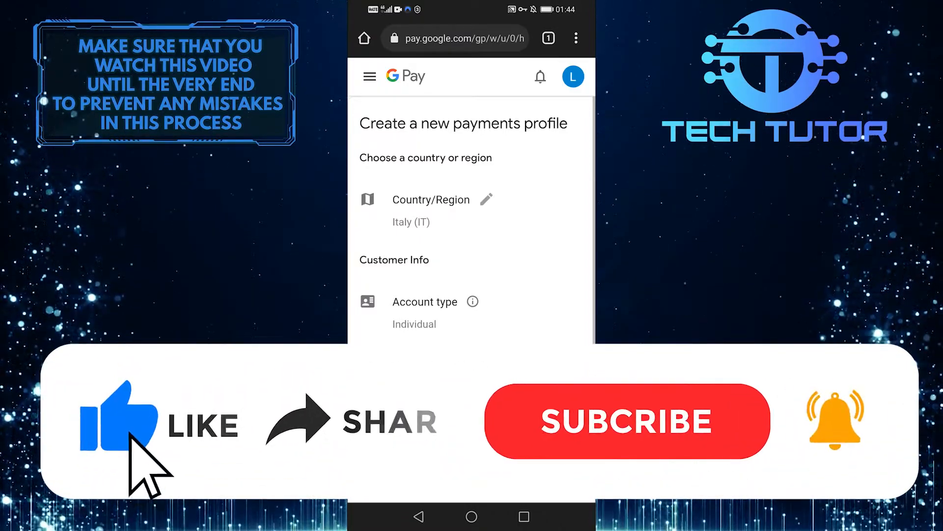
mouse_move(318, 451)
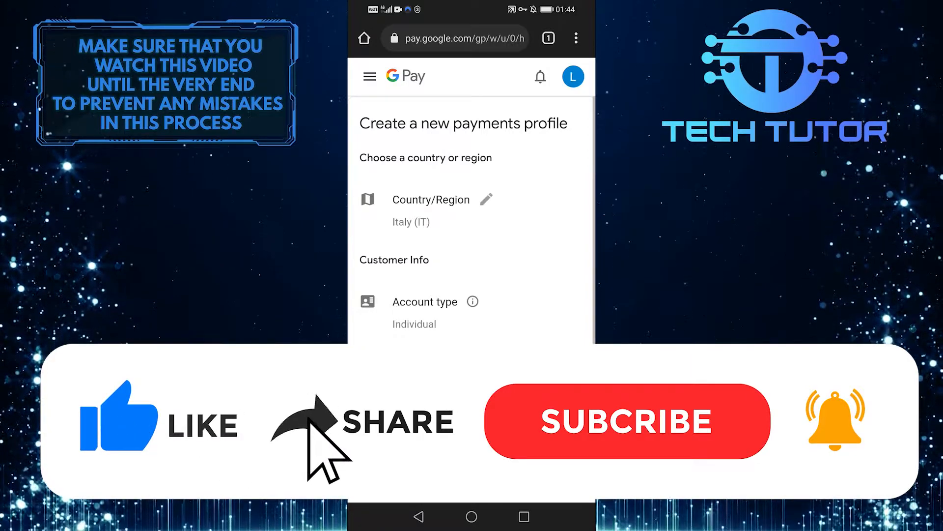